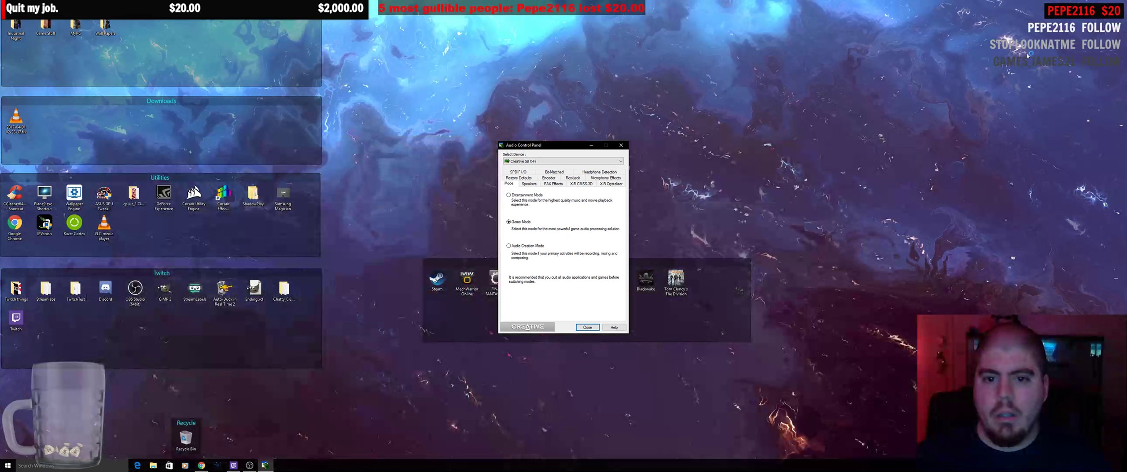
# - Show the Microphone Effects page and enable VoiceFX so its voice presets appear
pyautogui.click(607, 183)
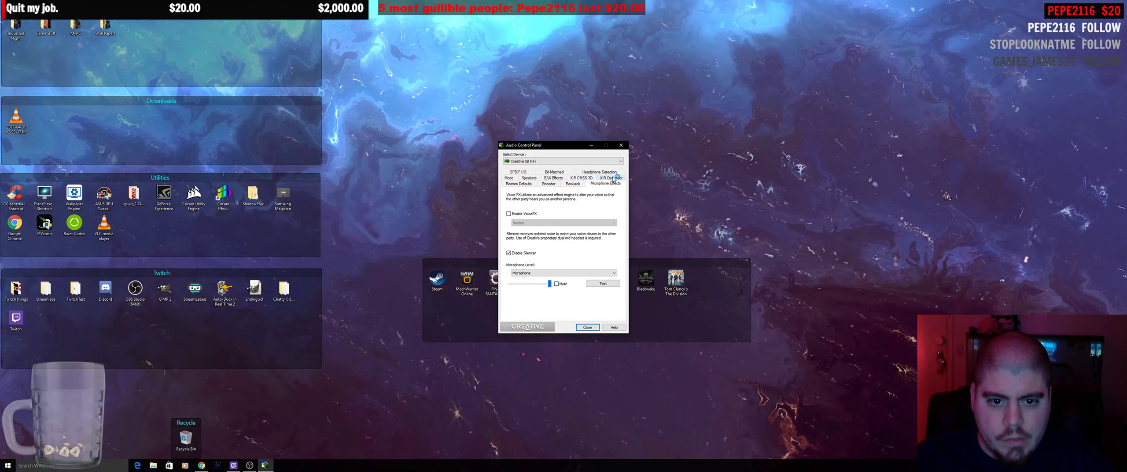
pyautogui.click(605, 183)
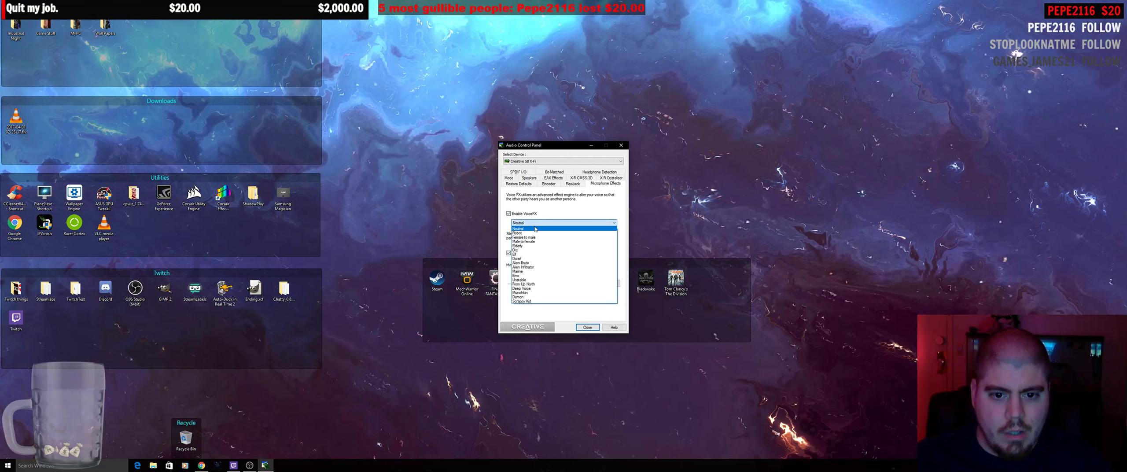
# - Try the Robot, Female to male, Male to female, Elderly and Elf VoiceFX presets in turn
pyautogui.click(519, 232)
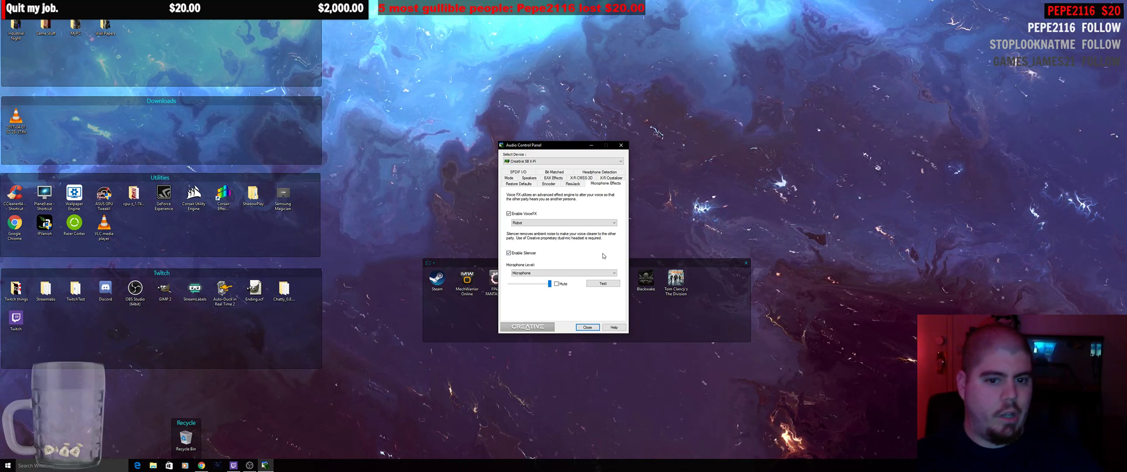
pyautogui.click(613, 222)
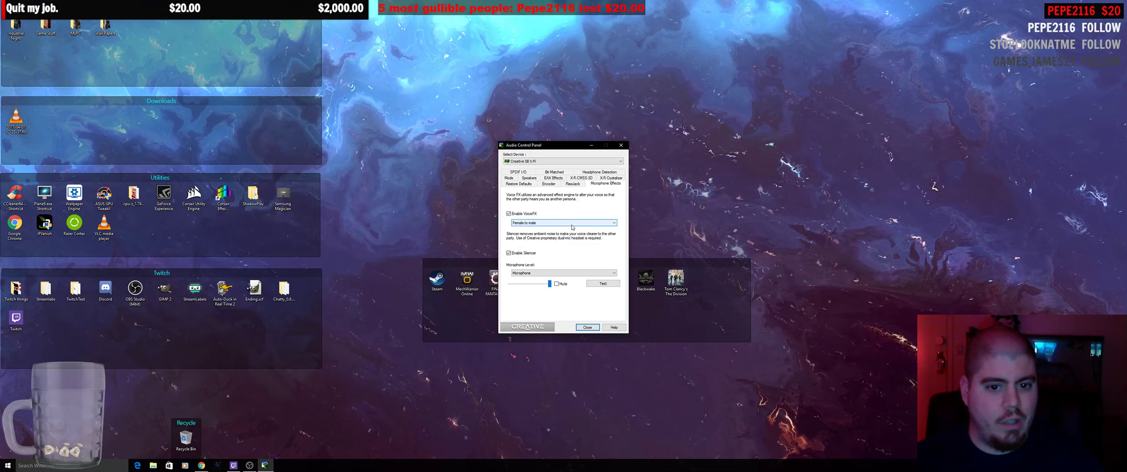
pyautogui.click(563, 222)
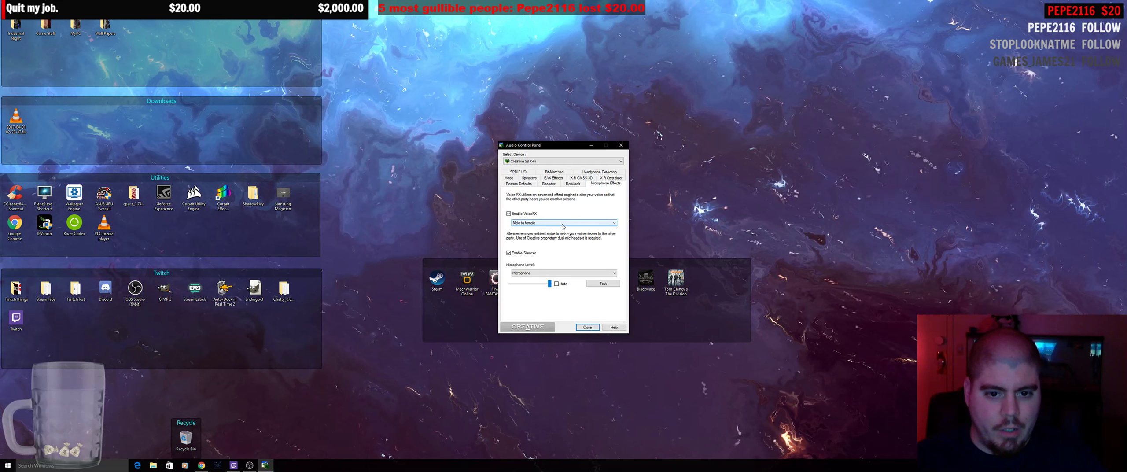
pyautogui.click(611, 222)
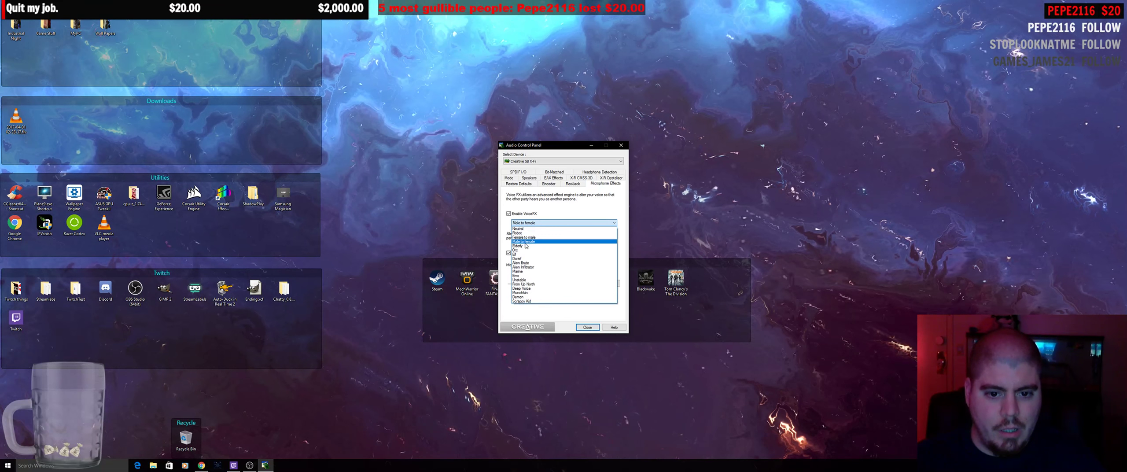
pyautogui.click(517, 246)
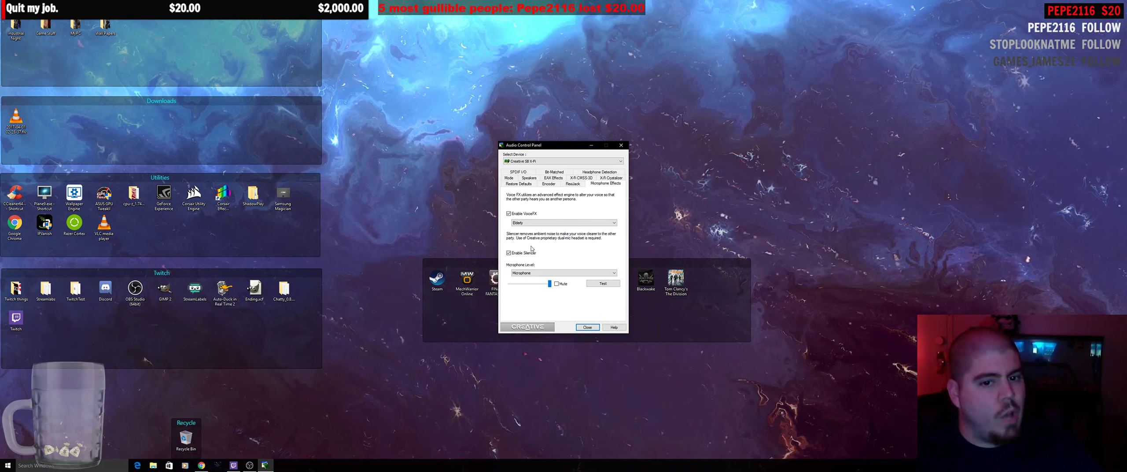
pyautogui.click(611, 222)
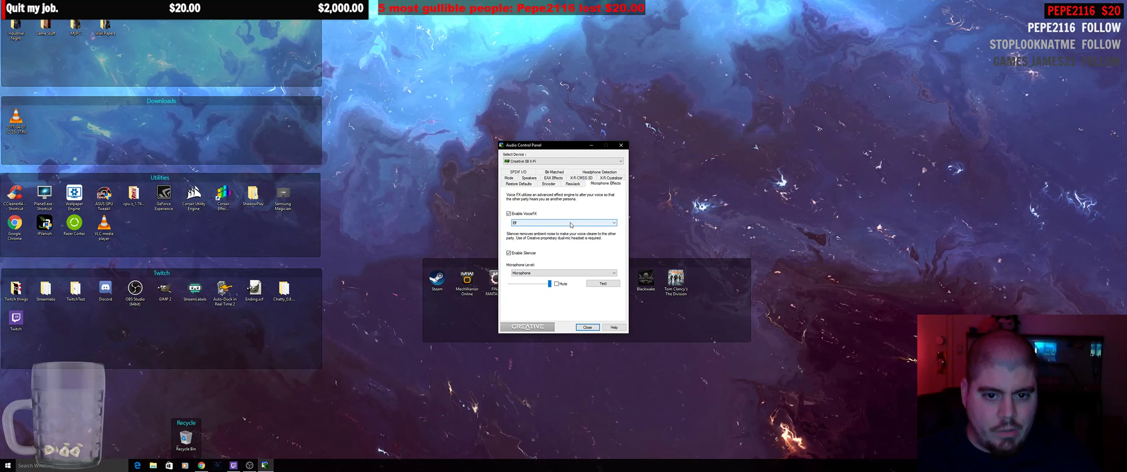
# - Try the Dwarf, Alien Brute, Alien Infiltrator, Marine and Orc voice effects in turn
pyautogui.click(613, 222)
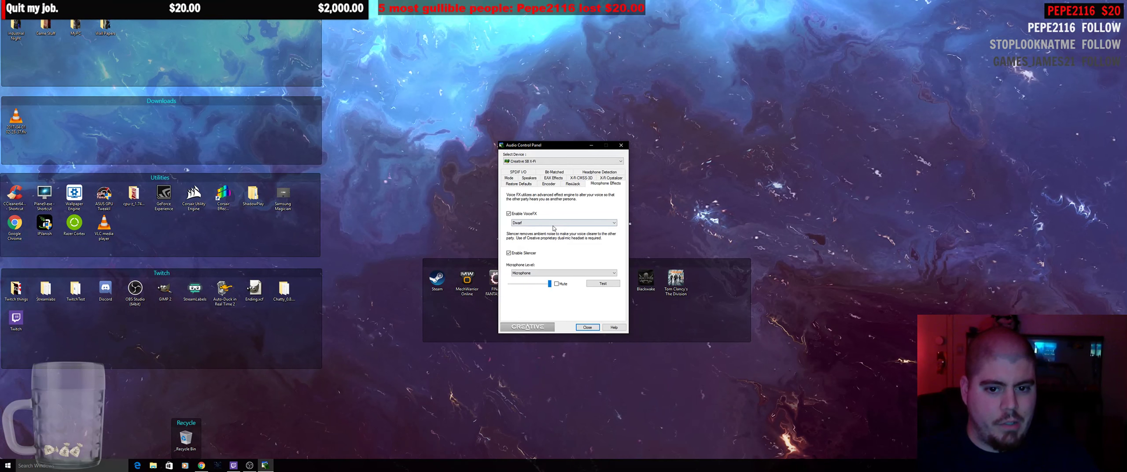
pyautogui.click(611, 221)
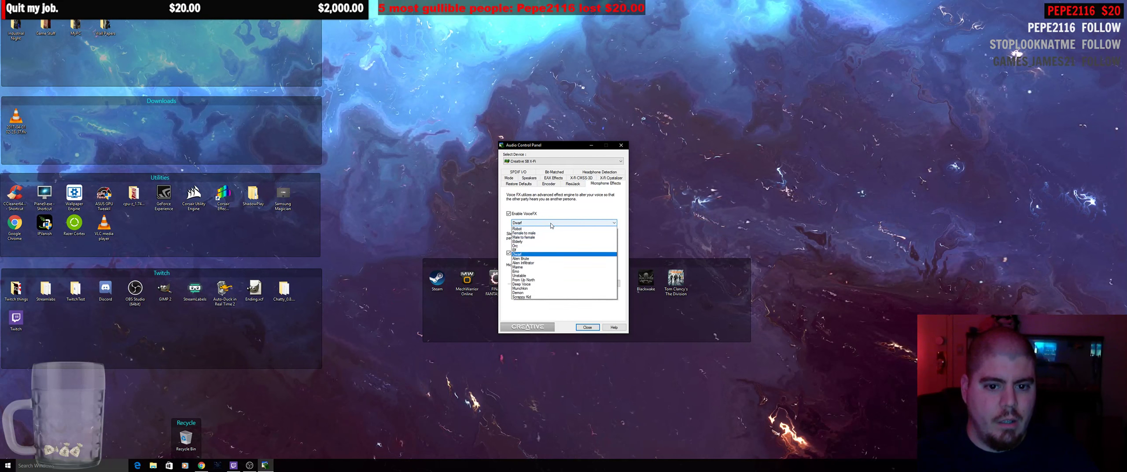
pyautogui.click(523, 258)
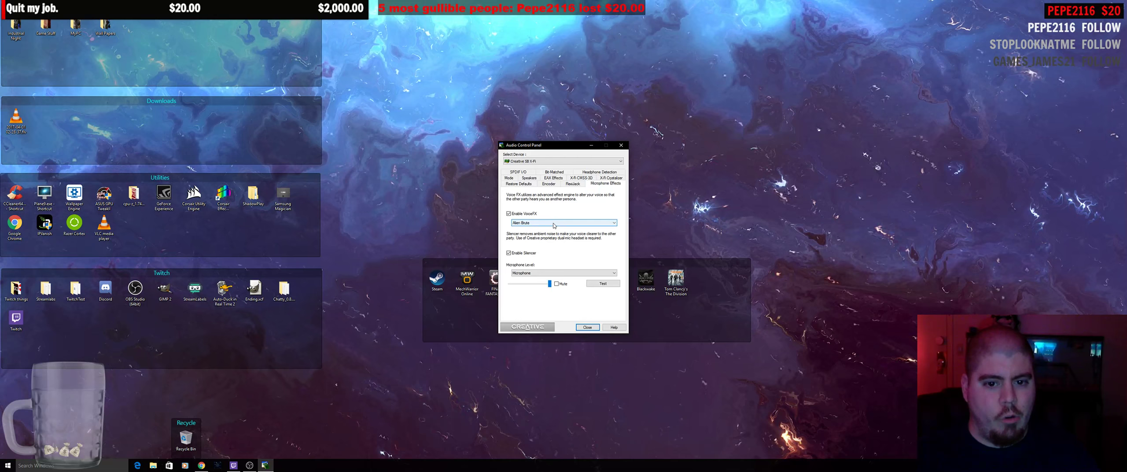
pyautogui.click(610, 222)
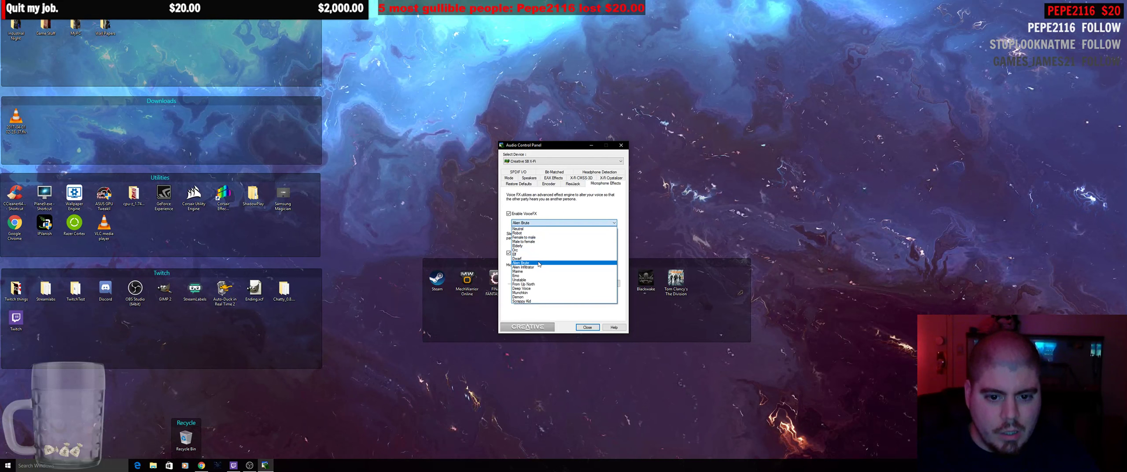
pyautogui.click(522, 267)
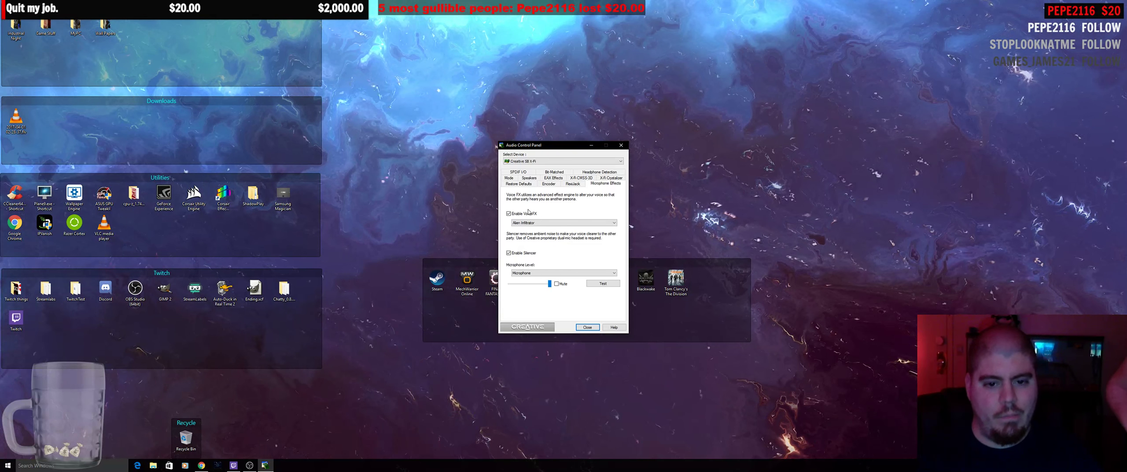
pyautogui.click(564, 222)
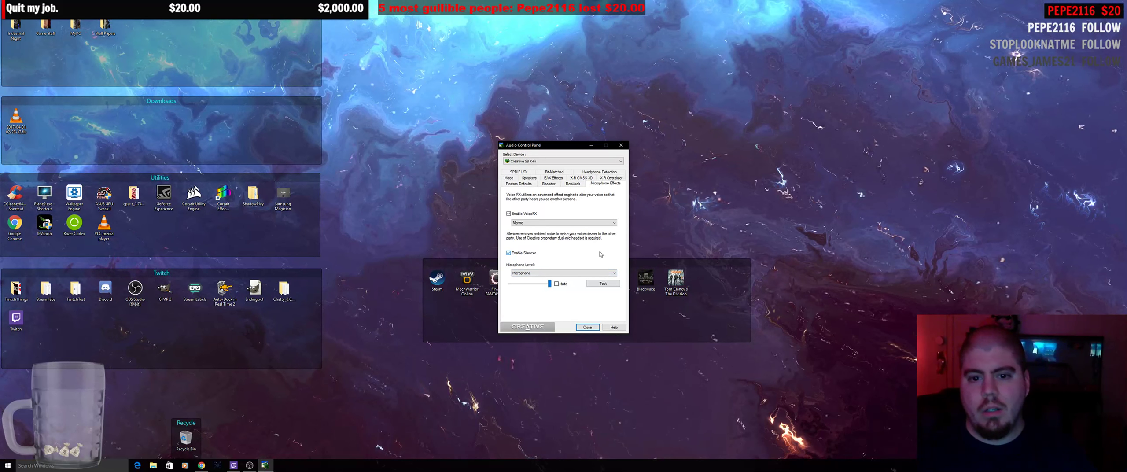
pyautogui.click(612, 222)
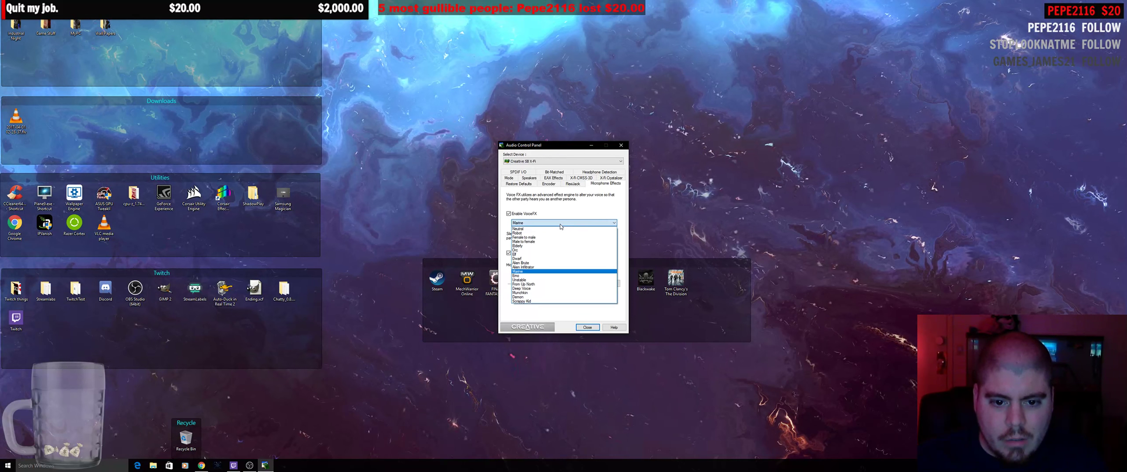
pyautogui.click(518, 275)
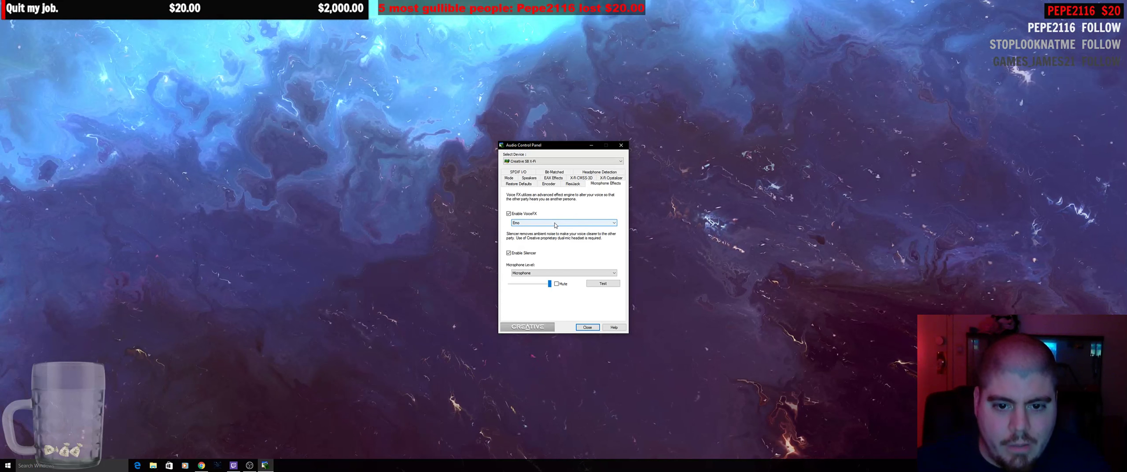
# - Try the From Up North, Deep Voice, Munchkin, Demon and Creepy Kid voice effects
pyautogui.click(611, 222)
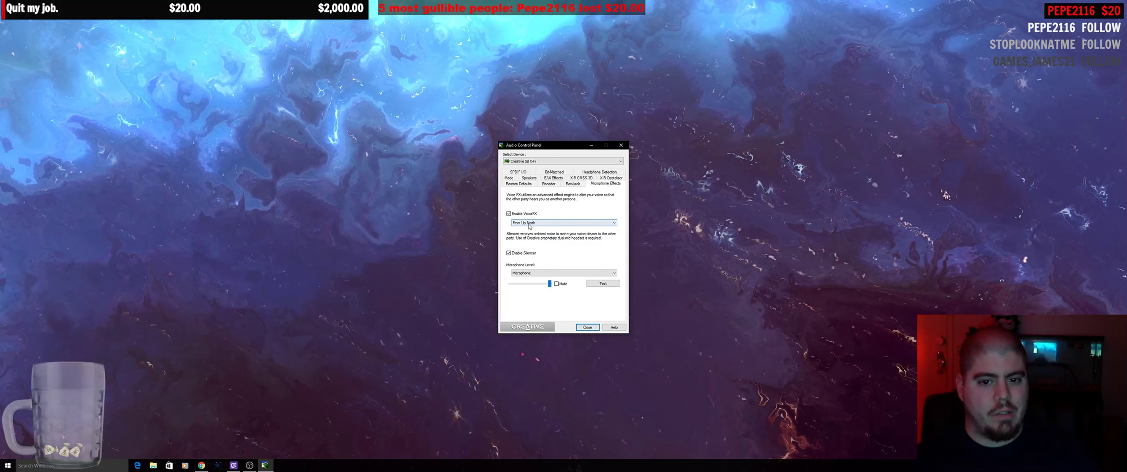
pyautogui.click(613, 222)
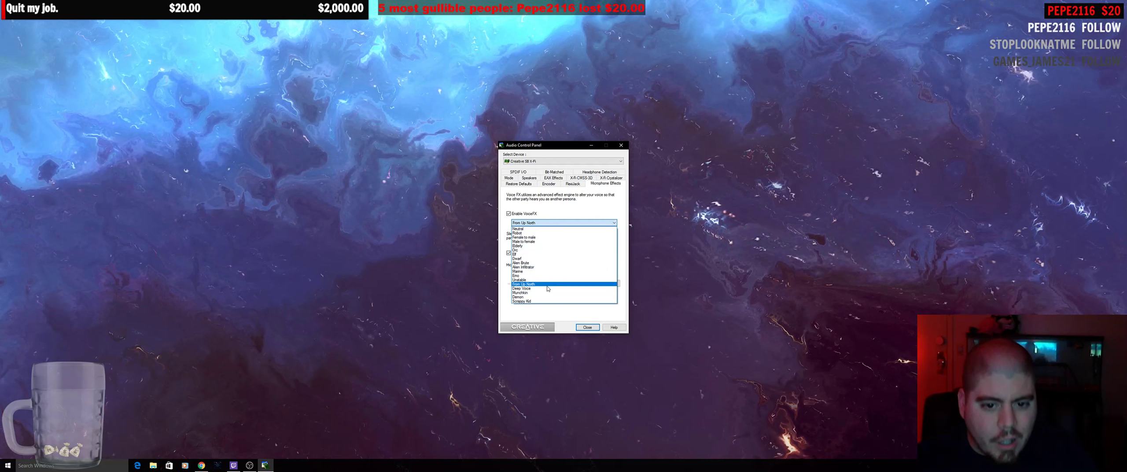
pyautogui.click(522, 287)
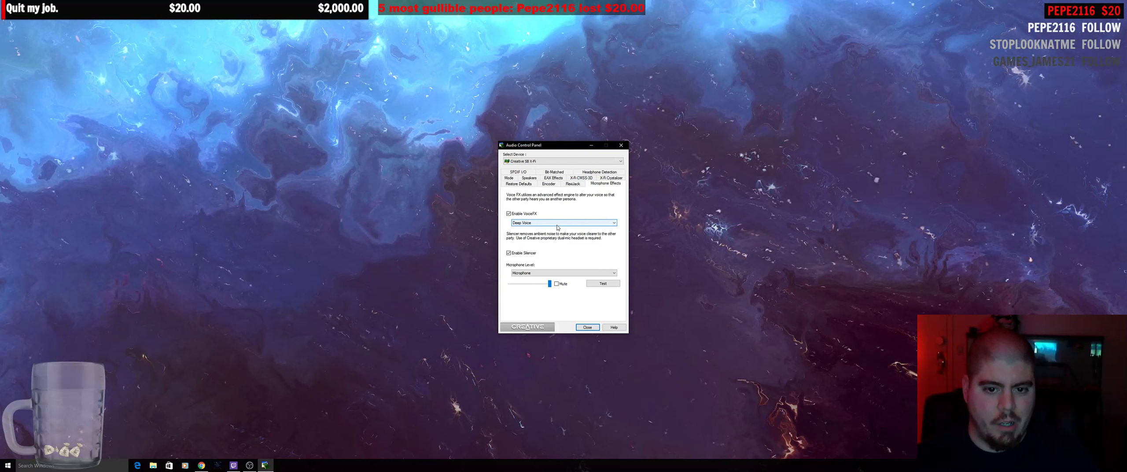
pyautogui.click(611, 221)
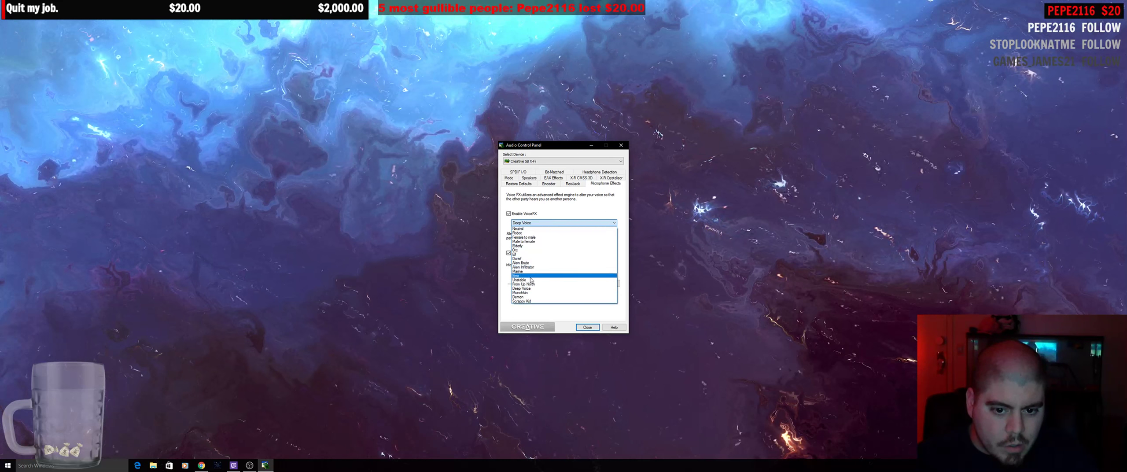
pyautogui.click(523, 279)
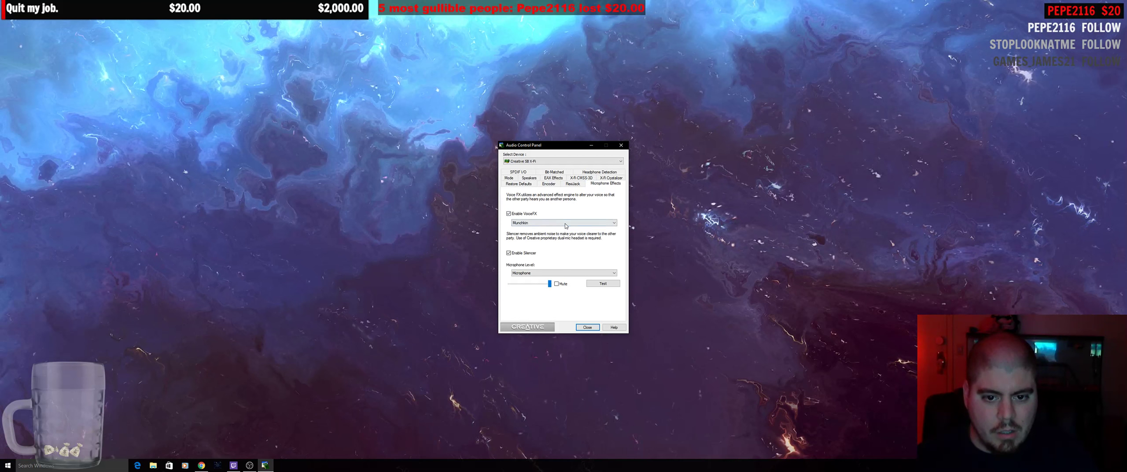
pyautogui.click(612, 222)
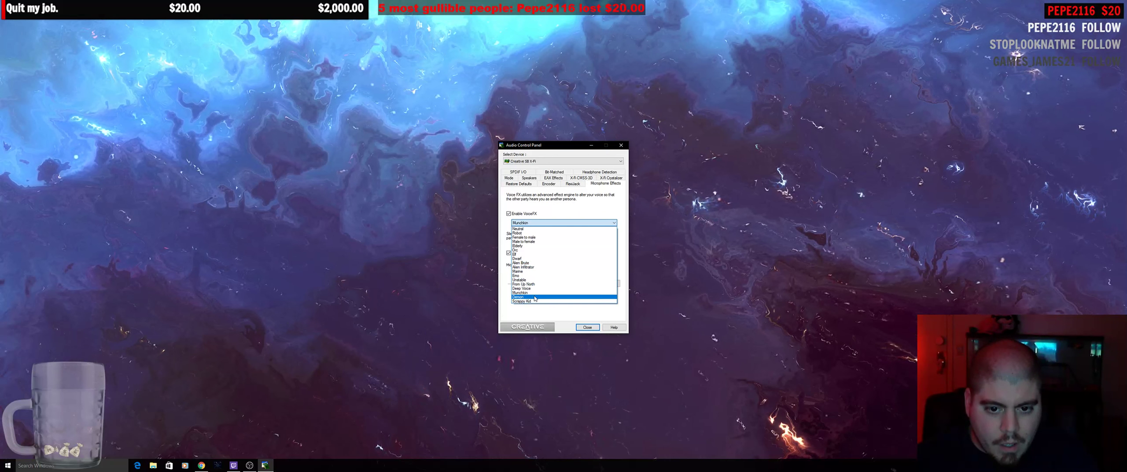
pyautogui.click(535, 296)
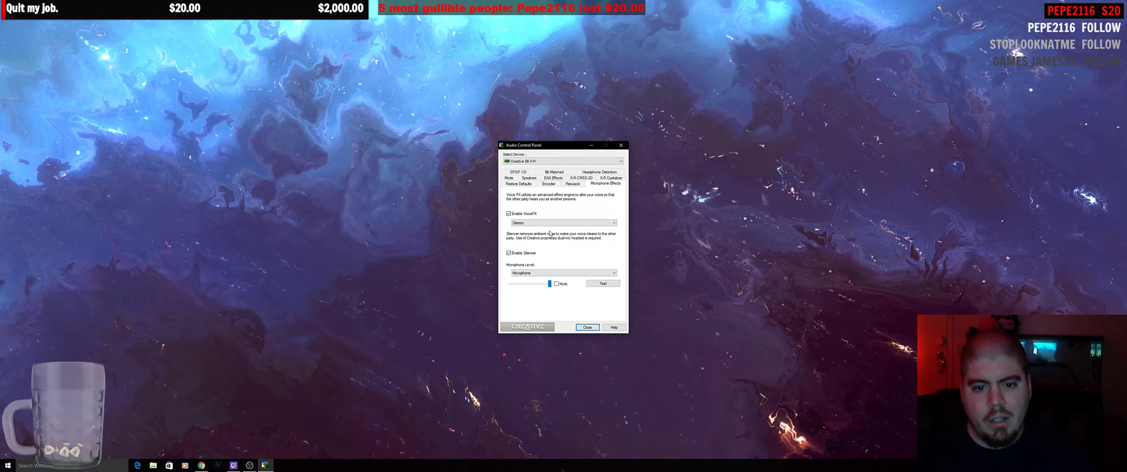
pyautogui.click(612, 222)
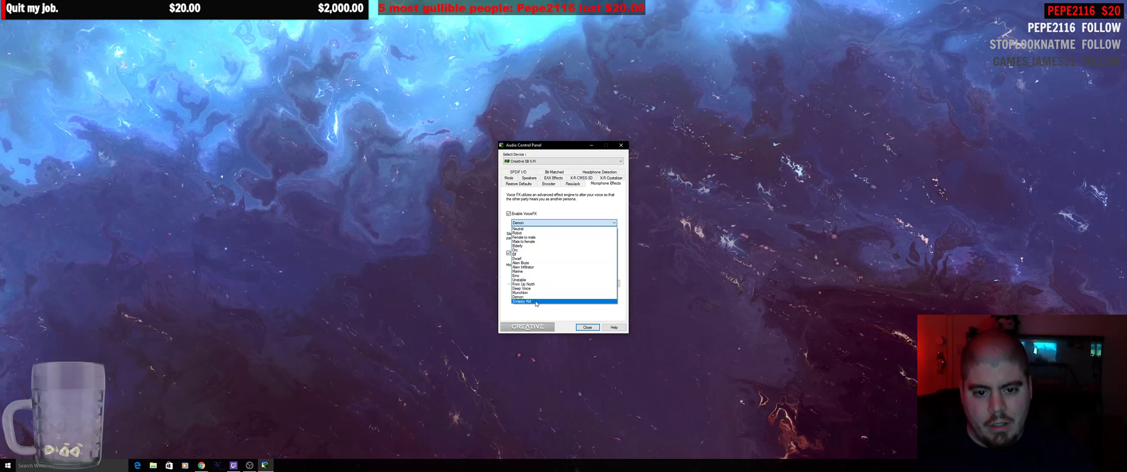
pyautogui.click(536, 301)
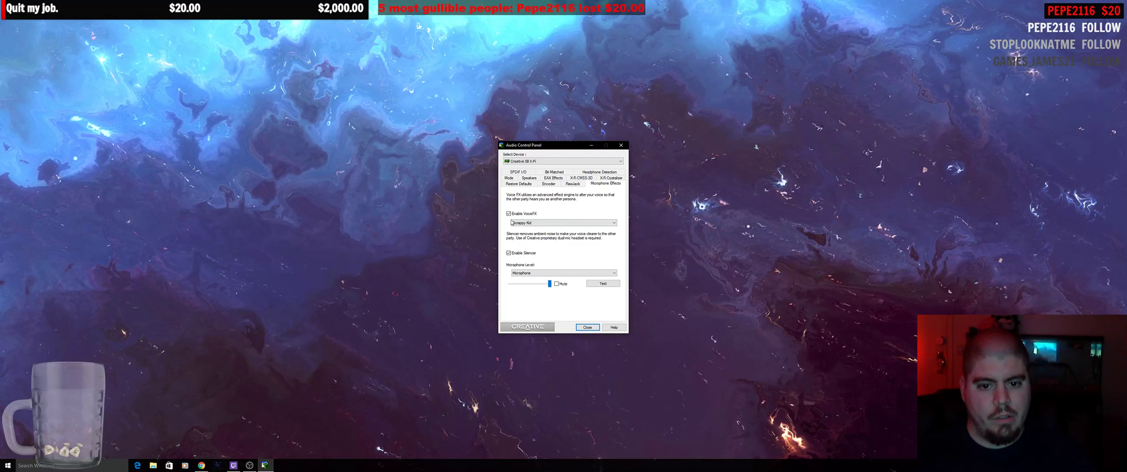
# - Set the voice effect back to Neutral, disable VoiceFX and close the control panel
pyautogui.click(612, 222)
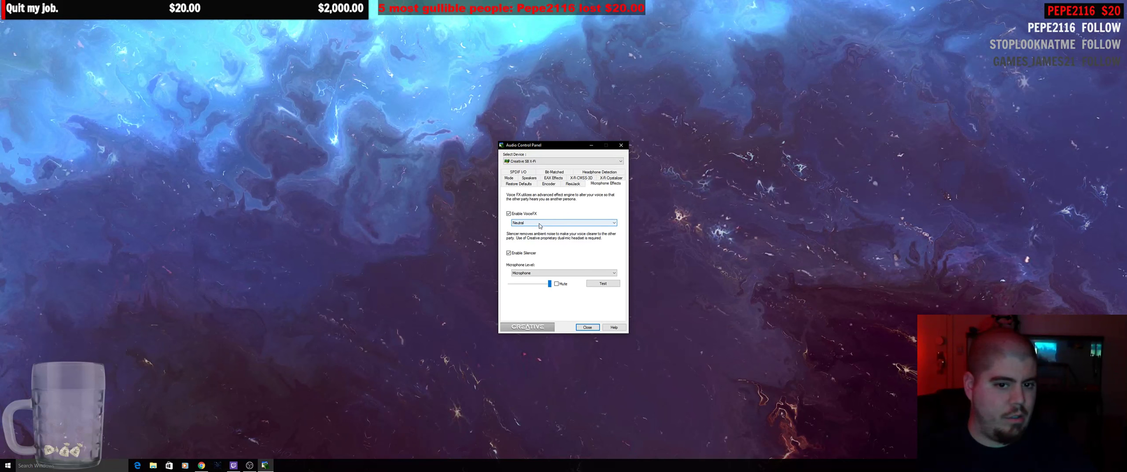
pyautogui.click(509, 213)
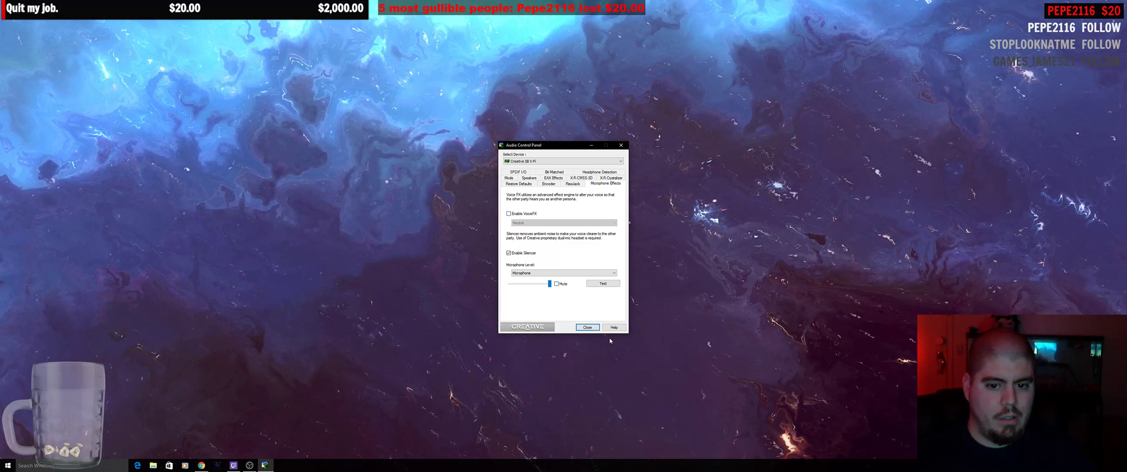
pyautogui.click(586, 327)
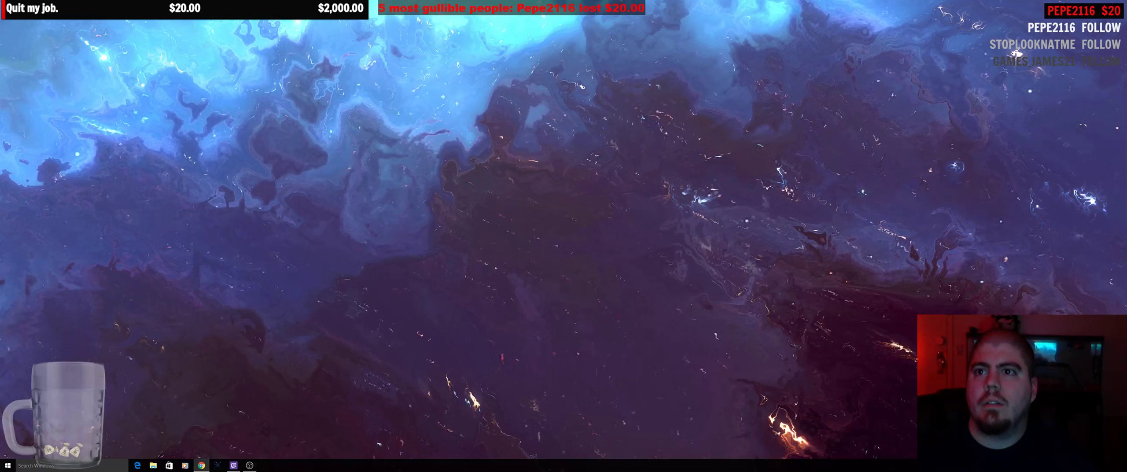